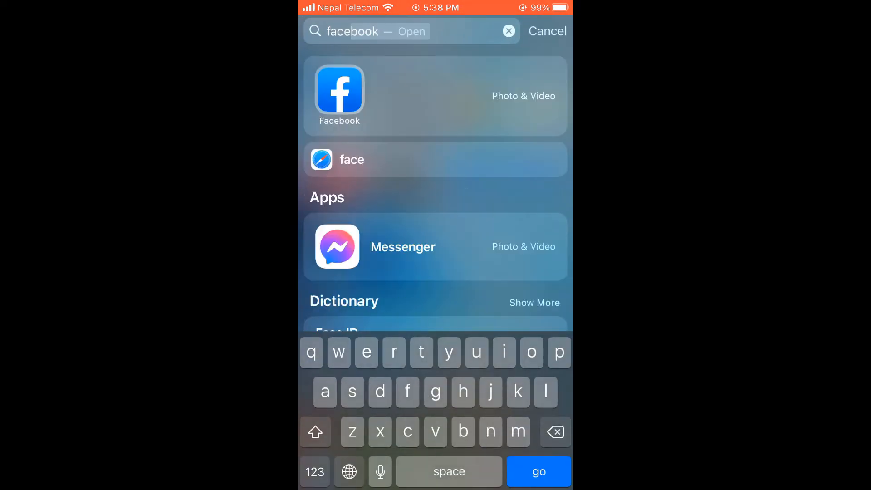
Step: Launch the Facebook app and reach the Friends page through the Menu
left_click(338, 92)
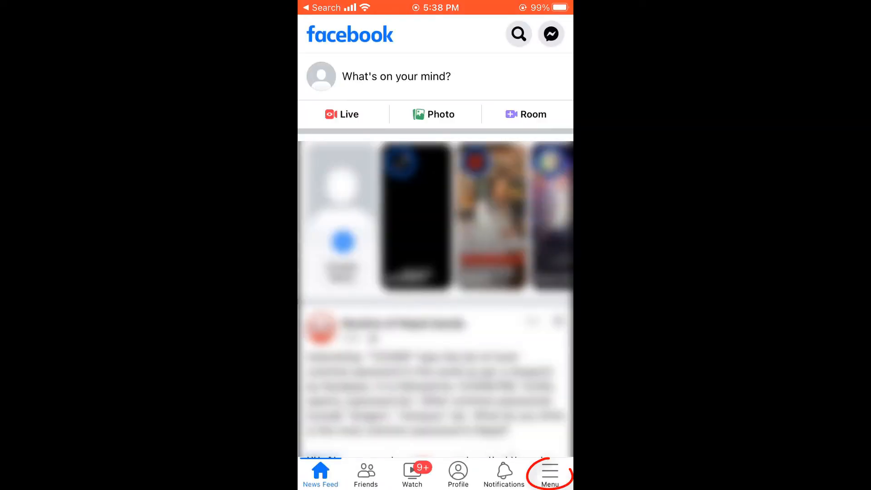
left_click(549, 472)
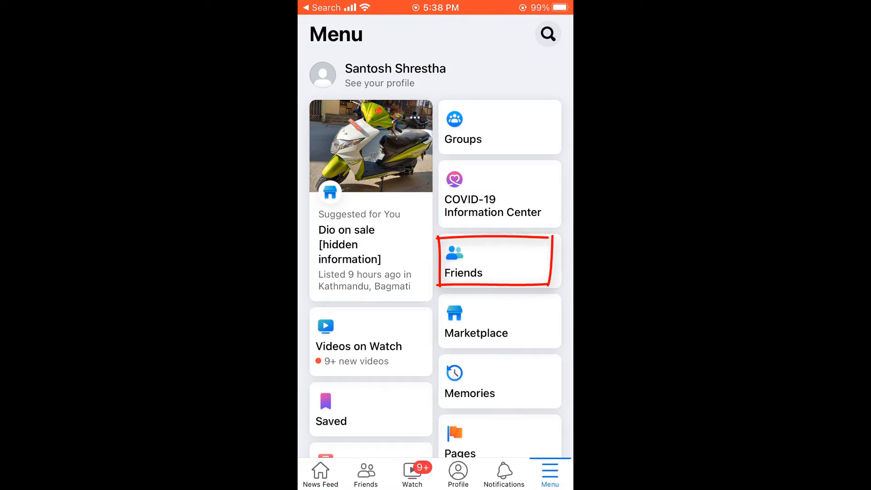
left_click(498, 260)
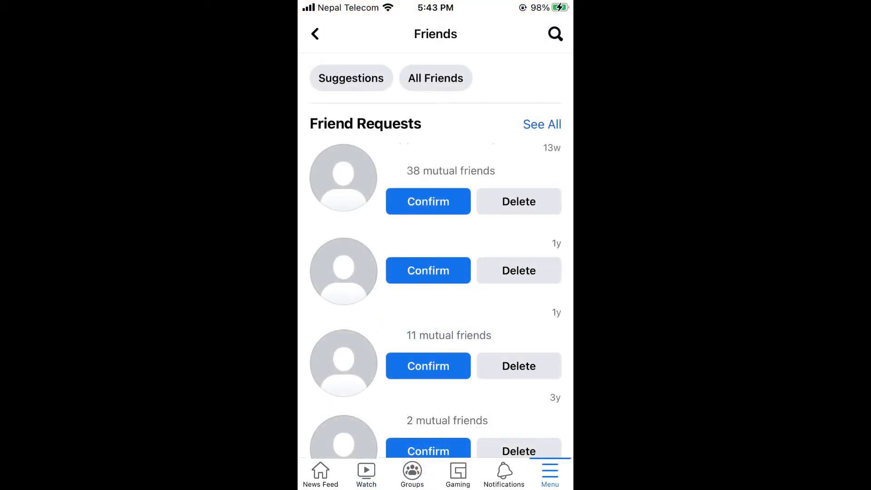
Step: See all incoming friend requests, which reports no new requests
left_click(542, 124)
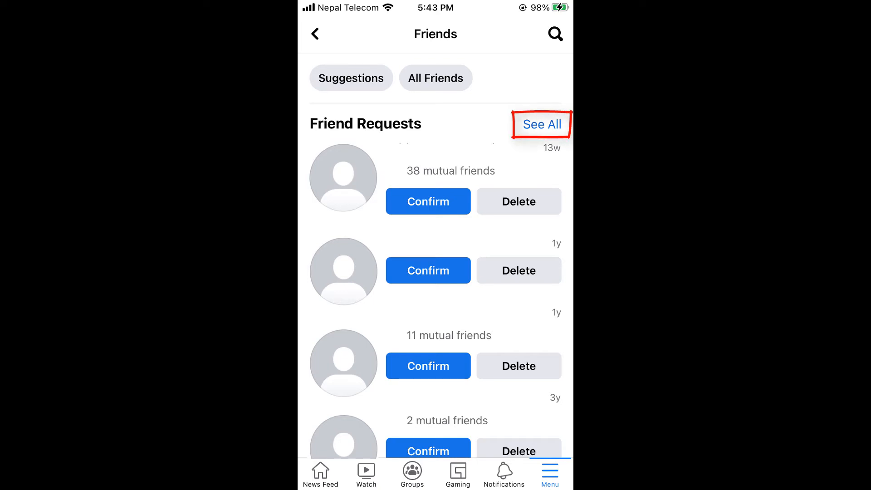
left_click(541, 124)
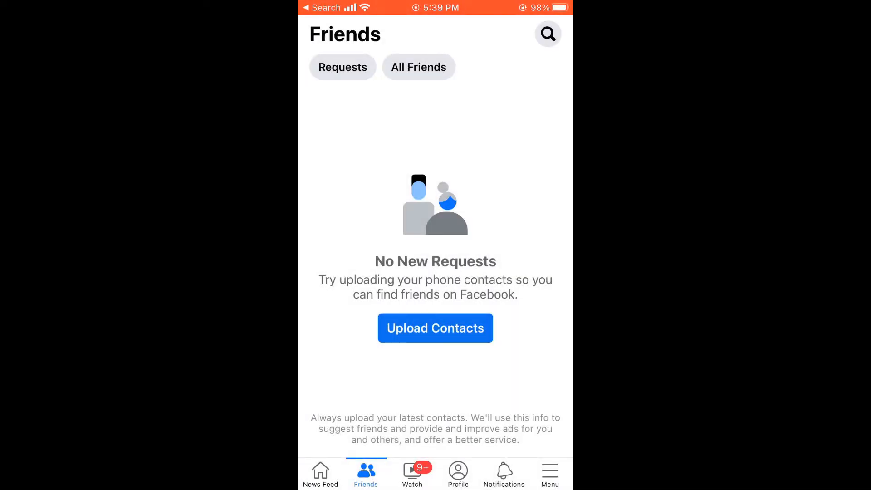
left_click(343, 66)
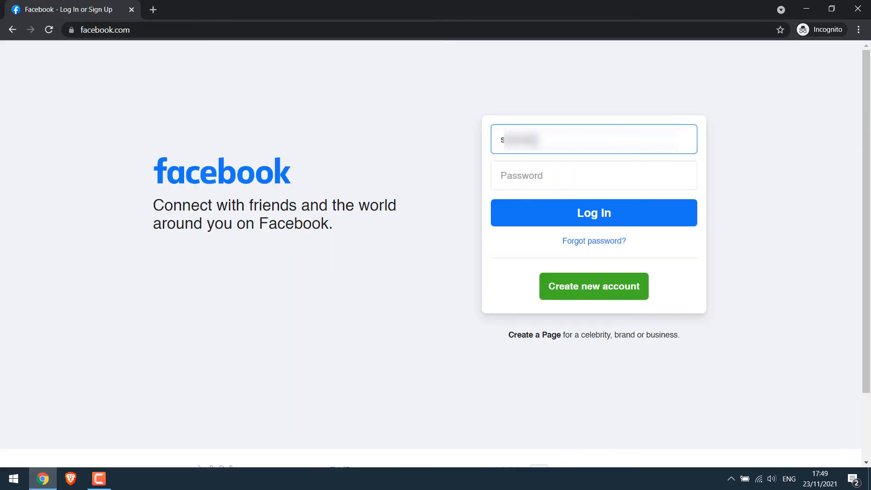
Step: Log in on facebook.com and head to the Friends section from the sidebar
left_click(593, 213)
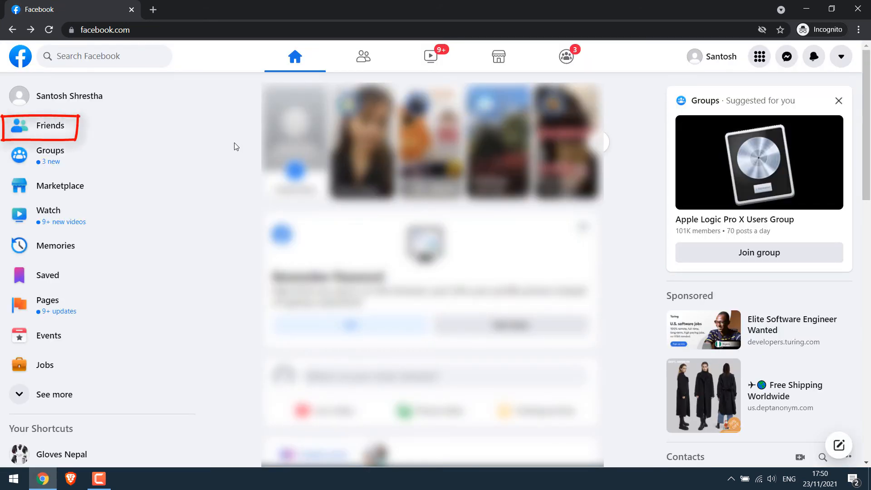
left_click(49, 125)
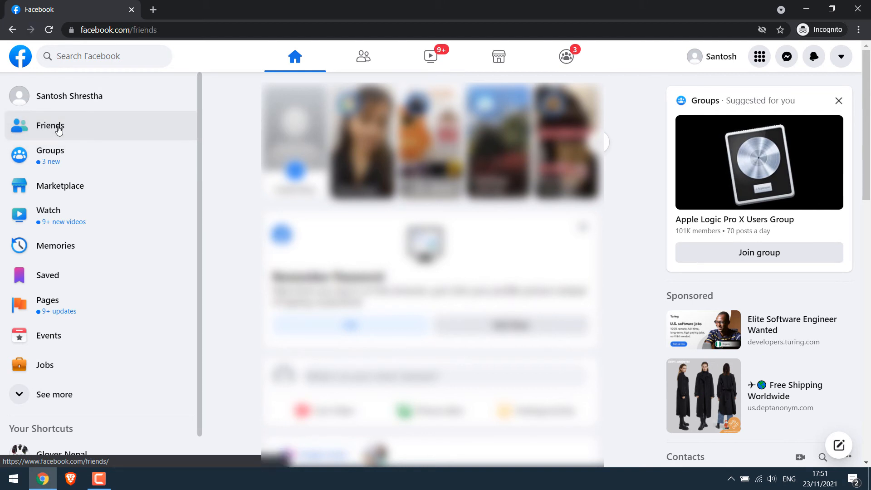
Step: View the Sent Requests list showing one pending request, then close it
left_click(49, 125)
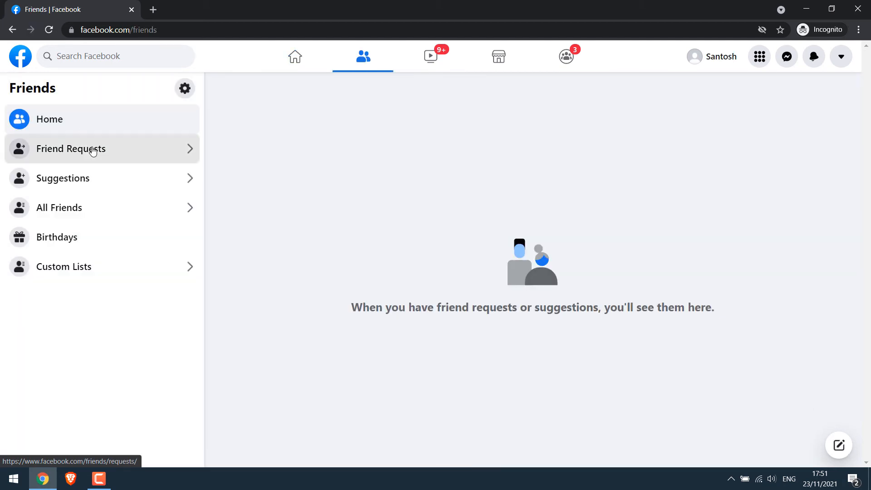
left_click(71, 148)
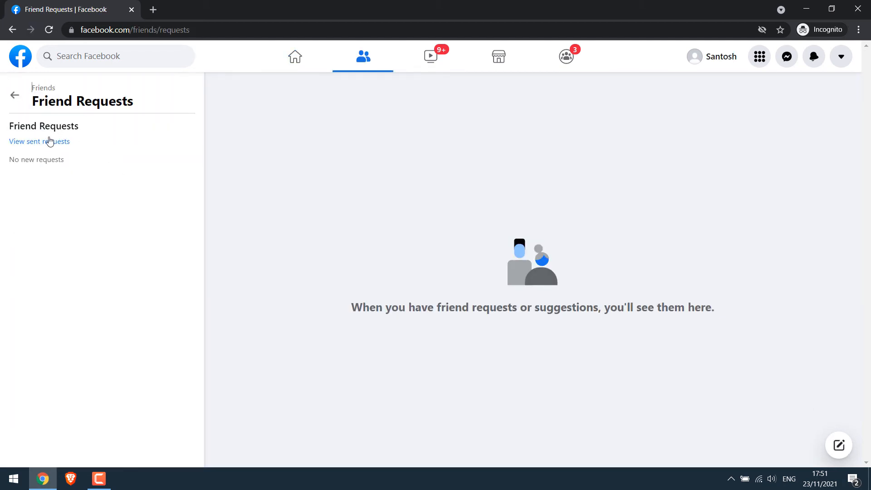
left_click(39, 141)
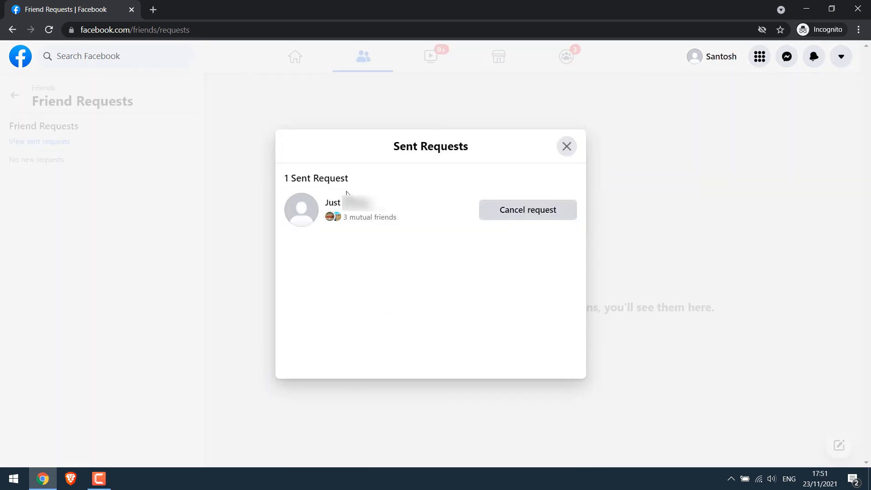
mouse_move(511, 465)
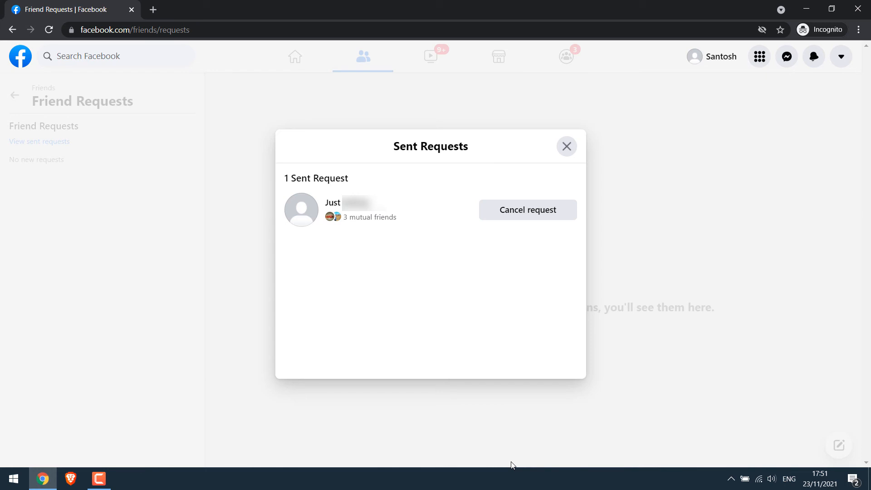
mouse_move(445, 332)
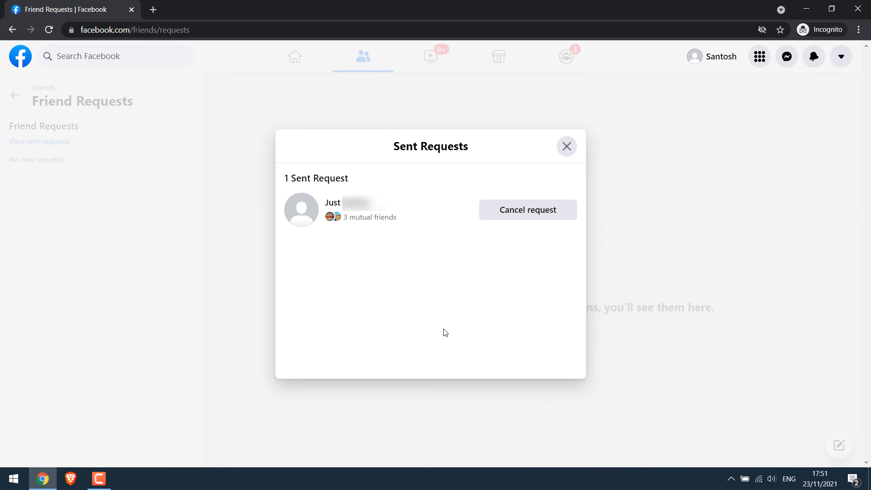
left_click(566, 146)
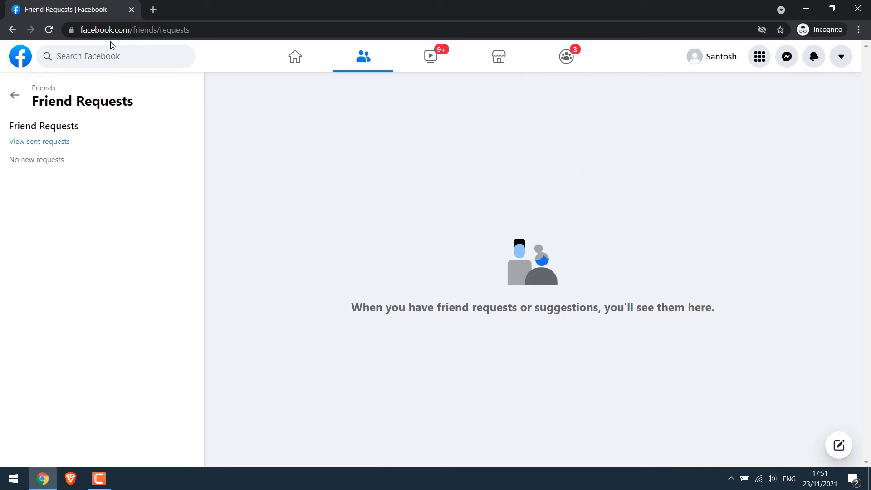
Step: Load facebook.com/friends/requests in a new Chrome tab
left_click(153, 9)
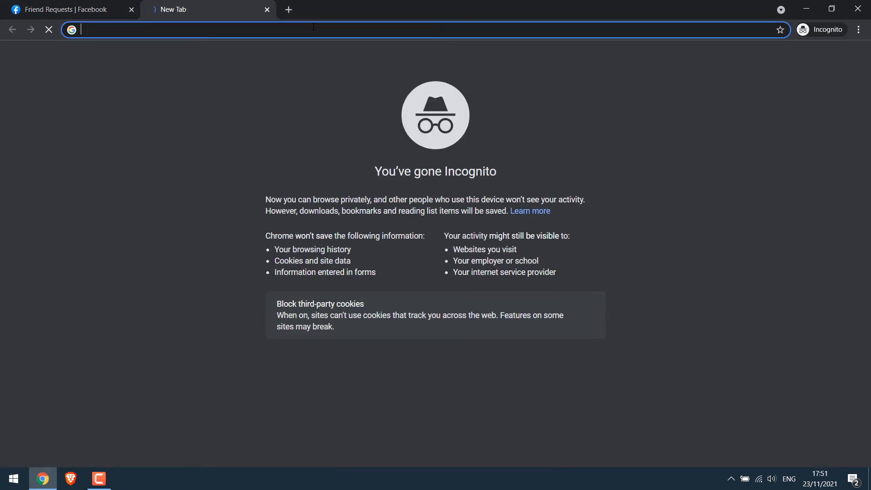
type("facebook.com/friends/requests")
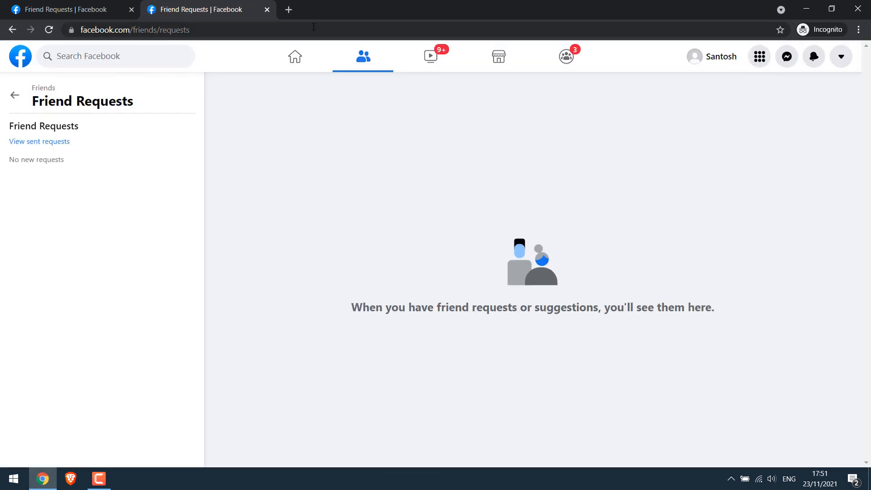
mouse_move(398, 269)
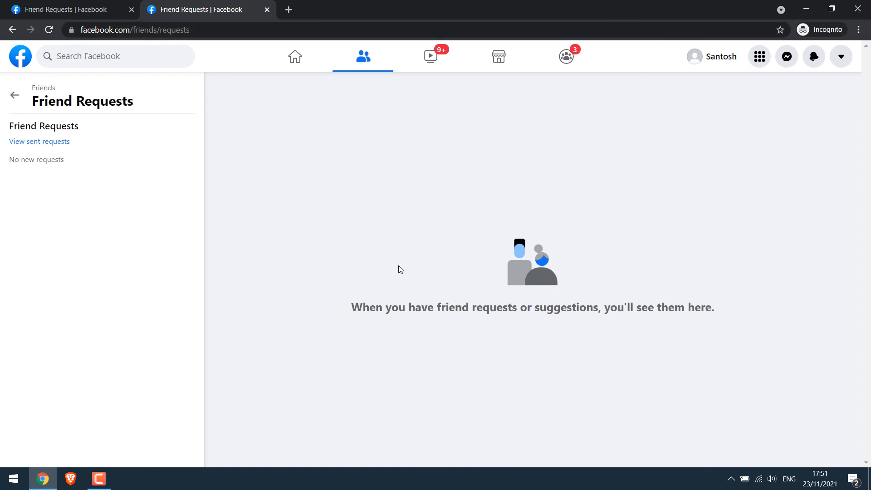
Step: Show the sent friend requests list in the second tab
left_click(39, 141)
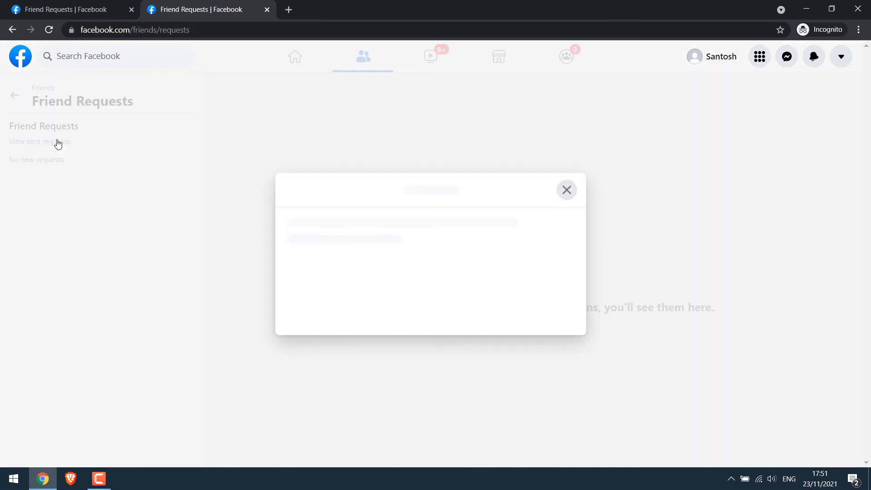